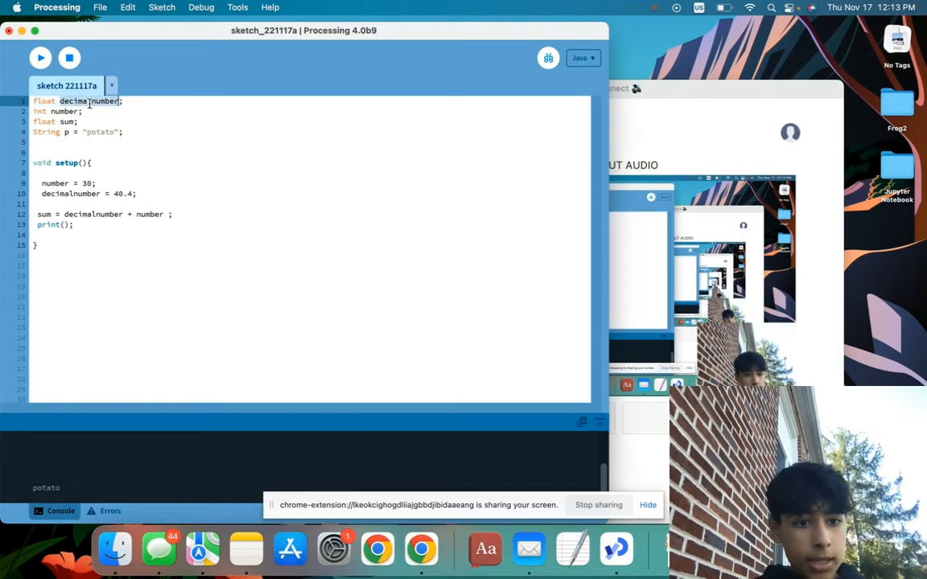
Print the variable sum and run the sketch so the console shows 70.4
{"action": "type", "text": "ojsfs;"}
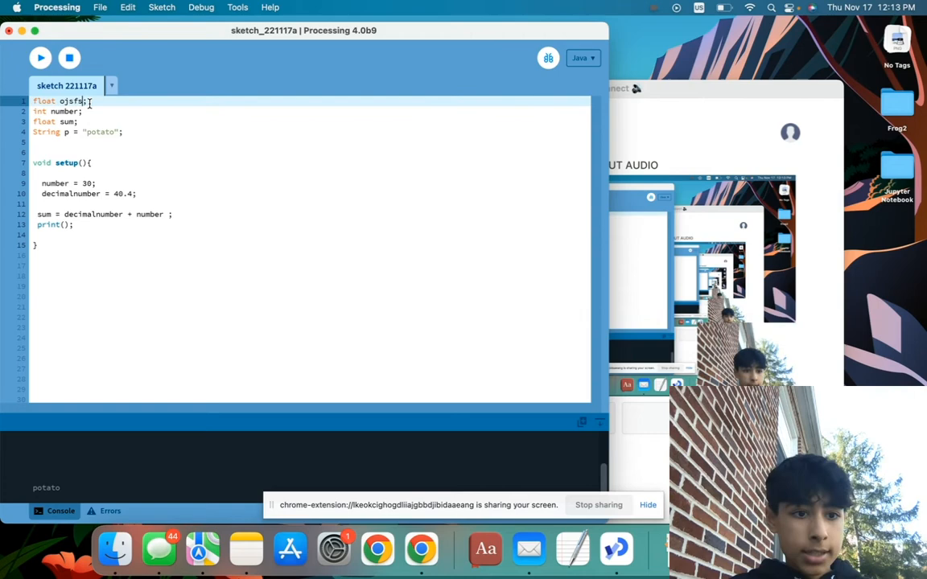
{"action": "type", "text": "ded"}
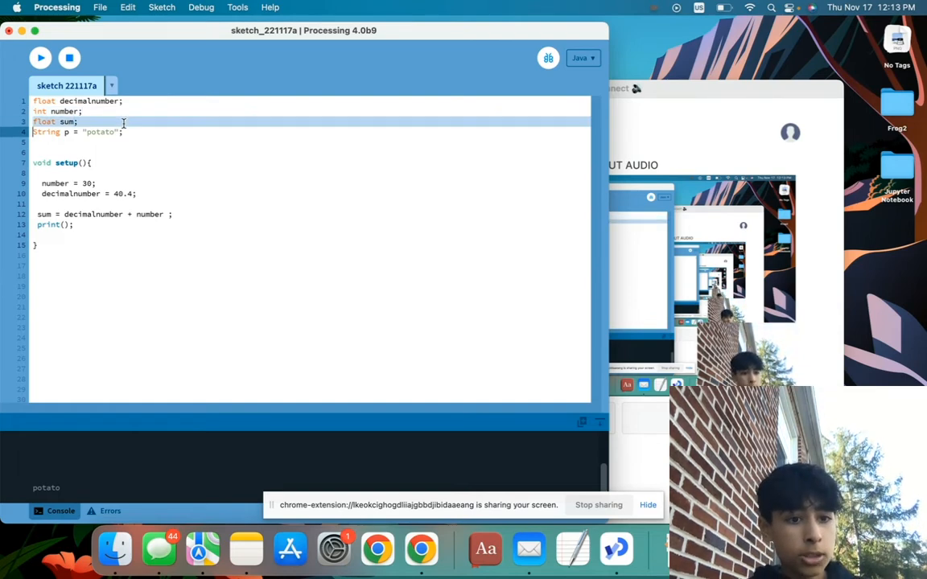
{"action": "mouse_move", "coordinate": [129, 138]}
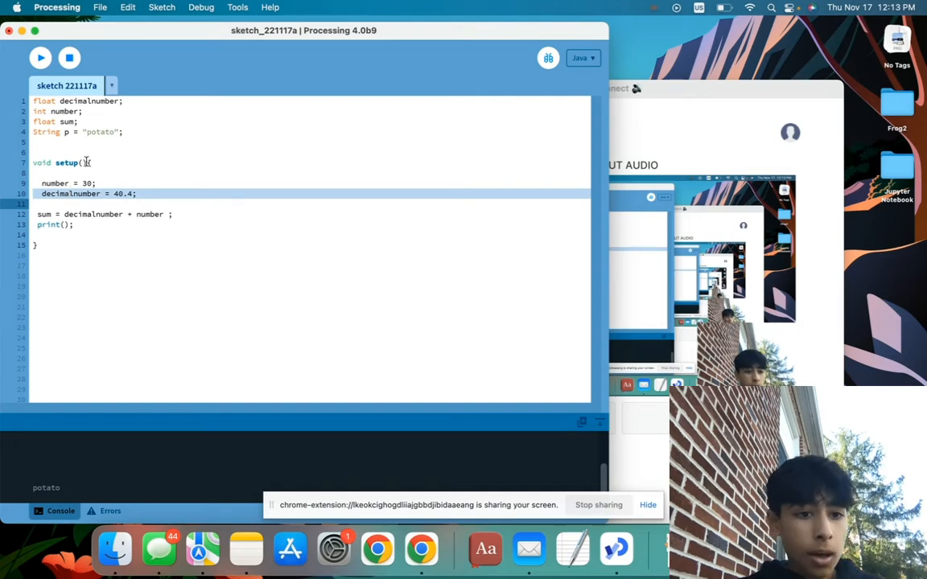
{"action": "double_click", "coordinate": [54, 183]}
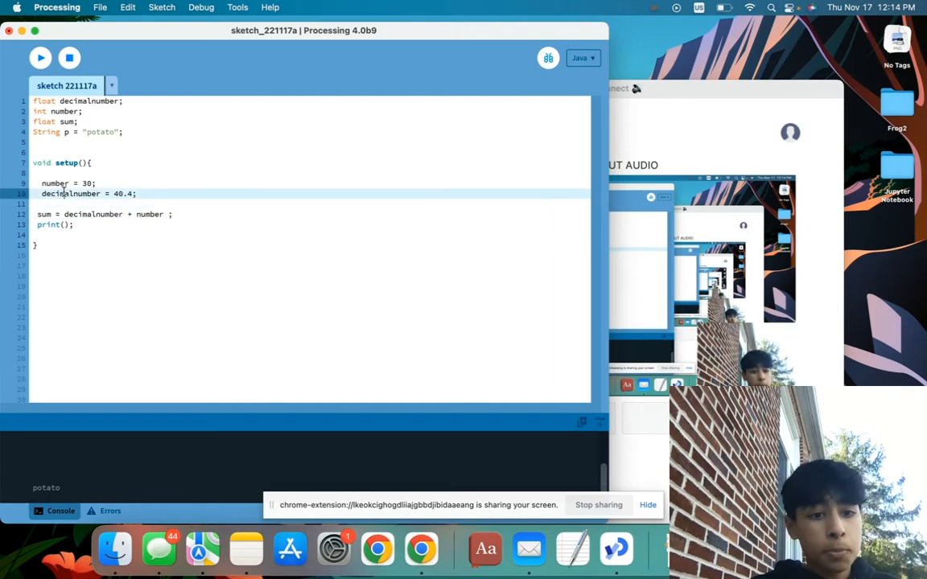
{"action": "double_click", "coordinate": [148, 214]}
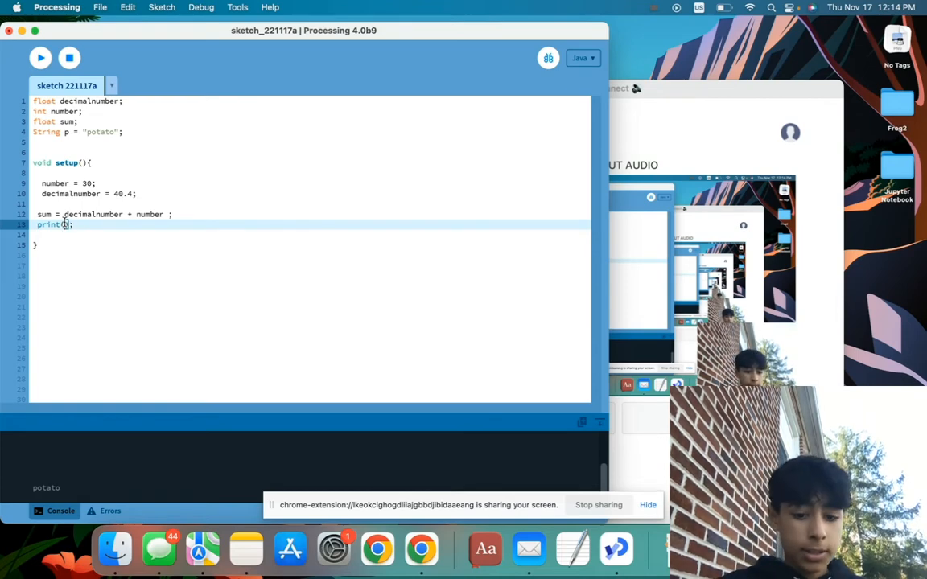
{"action": "type", "text": "sum"}
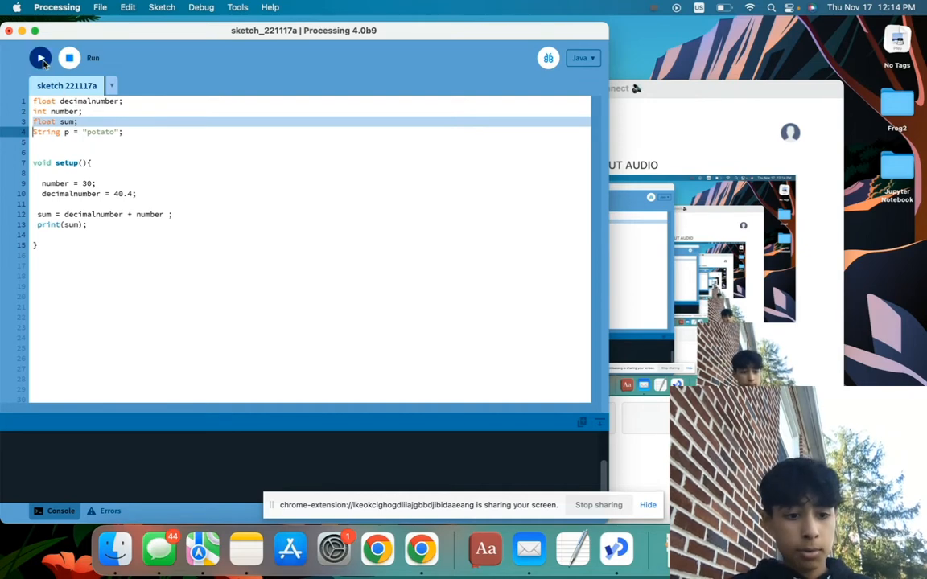
{"action": "left_click", "coordinate": [39, 57]}
{"action": "type", "text": "40"}
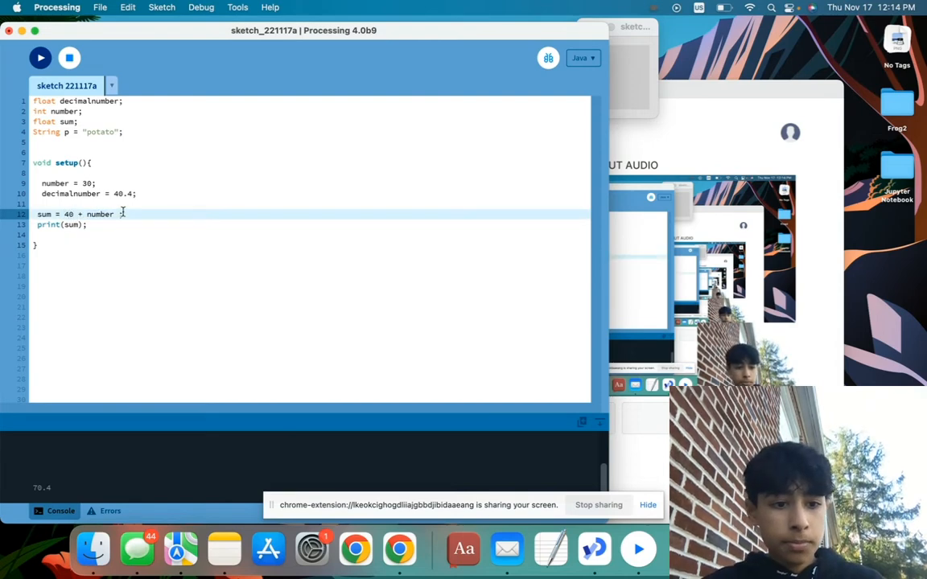
Make sum equal 40 + 30 and rerun so the console shows 70.0
{"action": "type", "text": "30"}
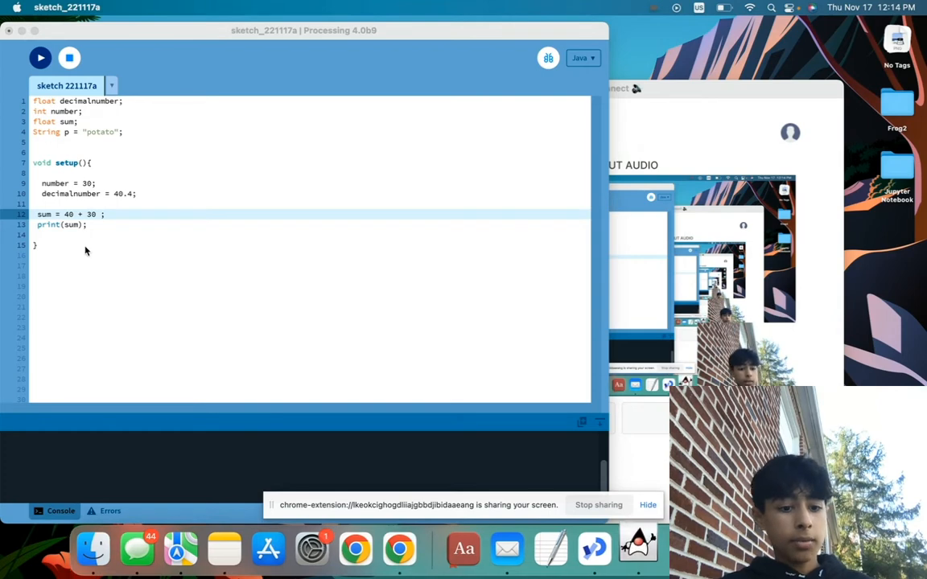
{"action": "left_click", "coordinate": [39, 58]}
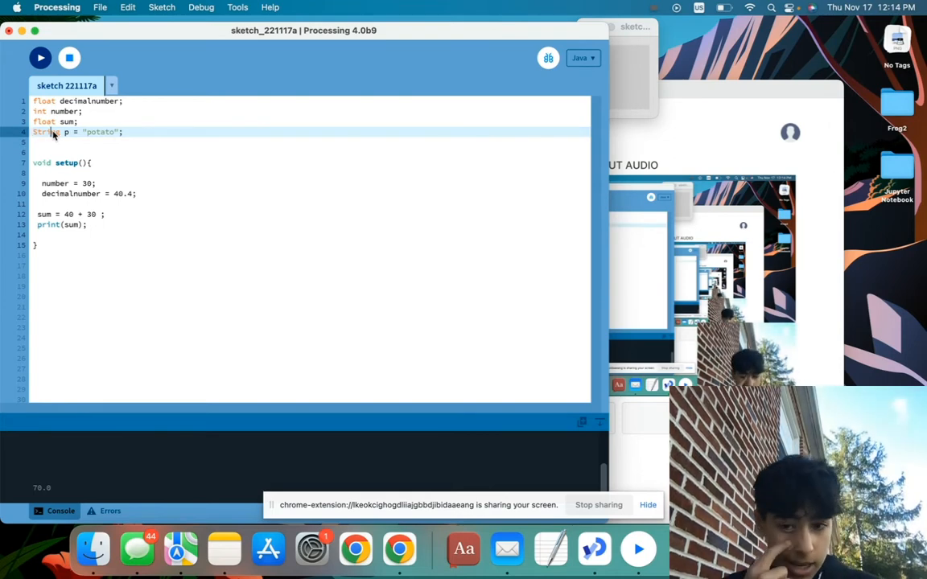
{"action": "double_click", "coordinate": [100, 132]}
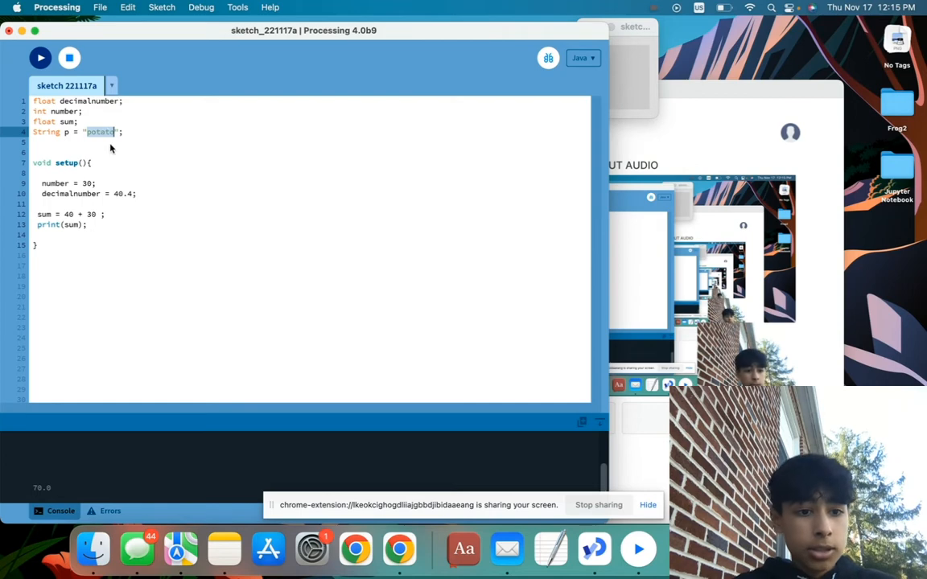
{"action": "mouse_move", "coordinate": [64, 138]}
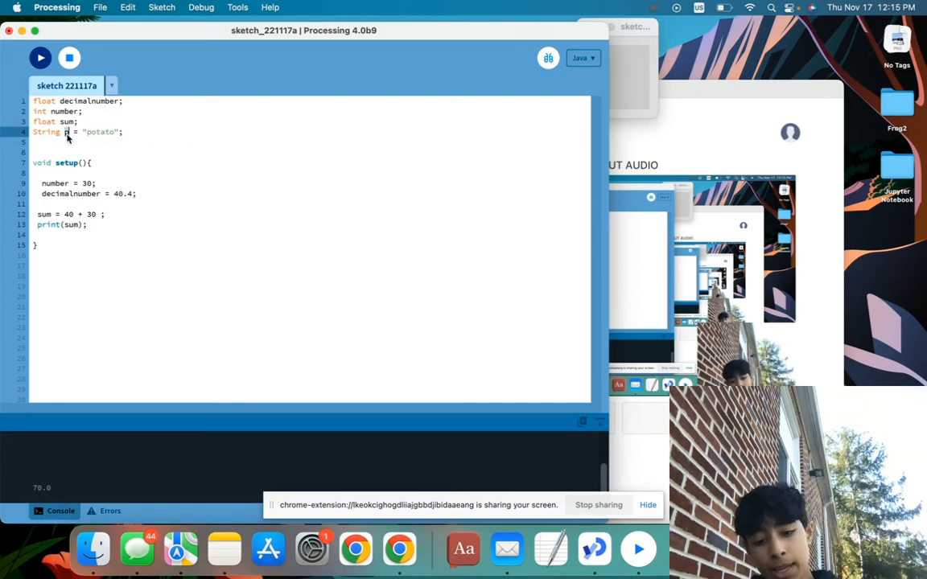
{"action": "type", "text": "eell"}
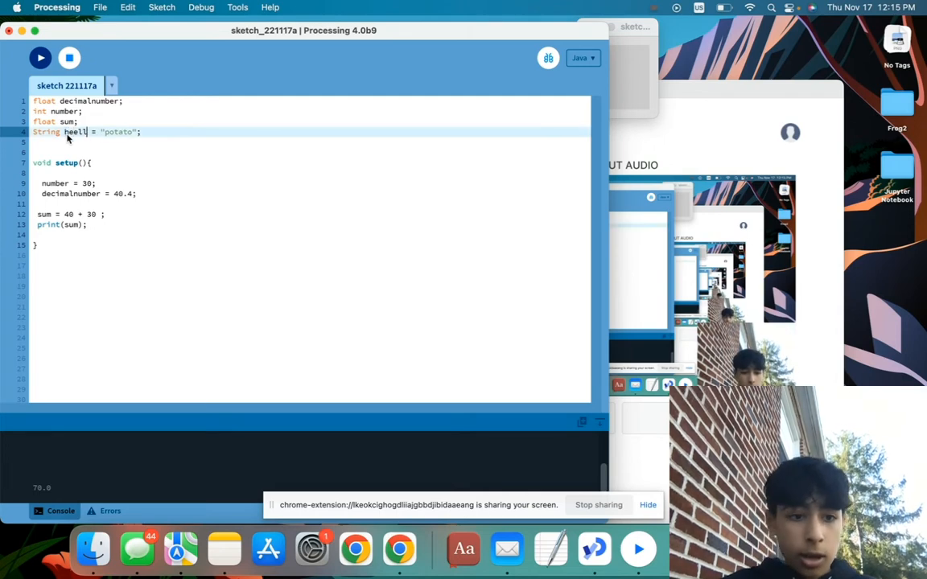
{"action": "type", "text": "hello"}
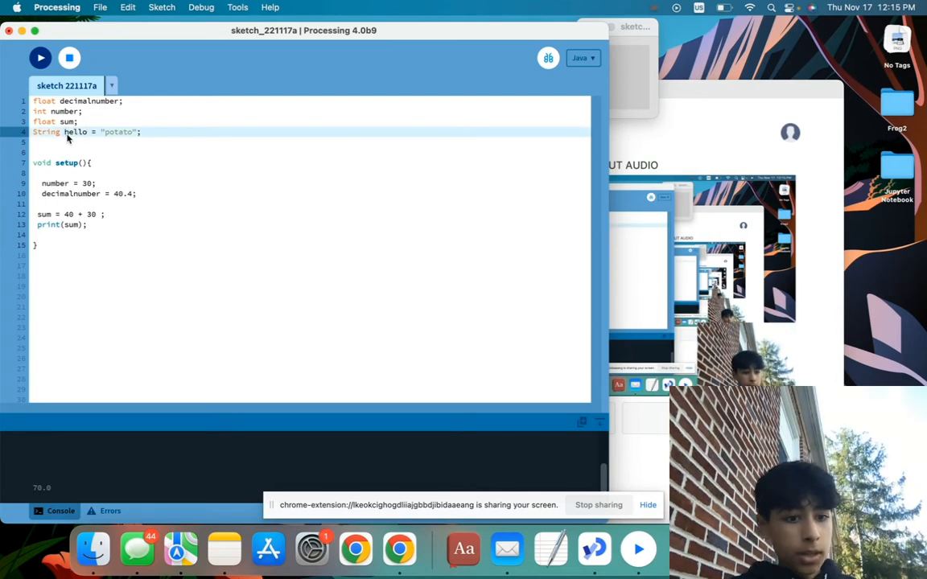
{"action": "type", "text": "H"}
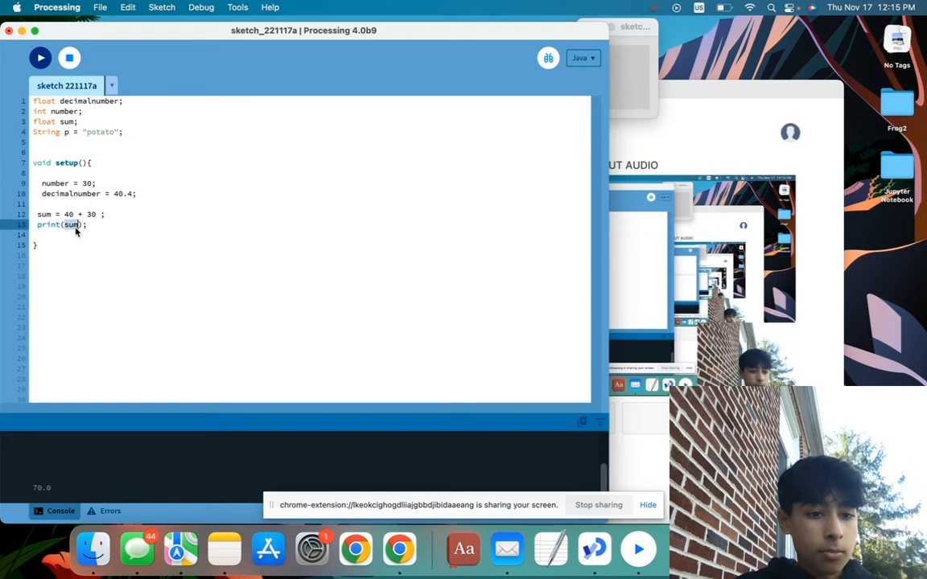
Print the String p instead of sum and rerun so the console shows potato
{"action": "type", "text": "p"}
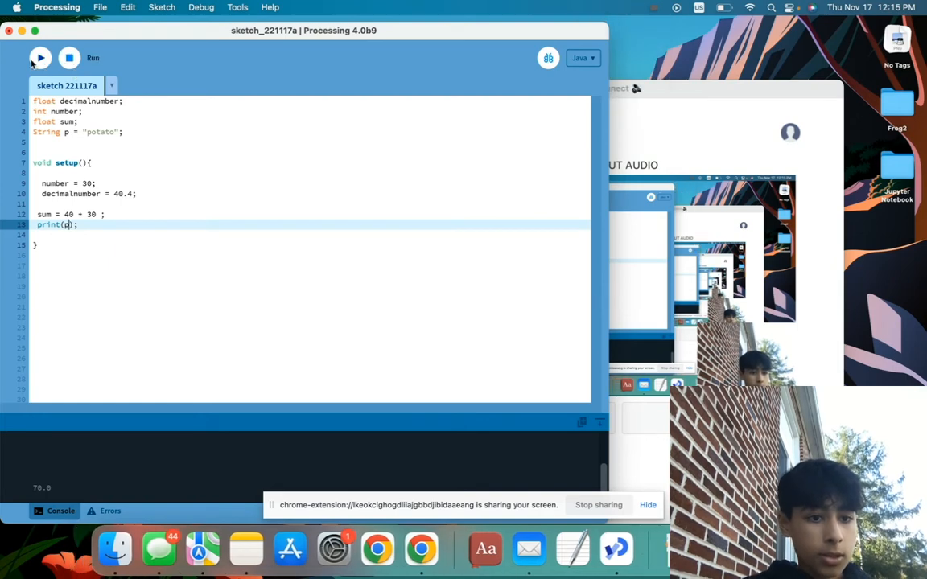
{"action": "left_click", "coordinate": [35, 58]}
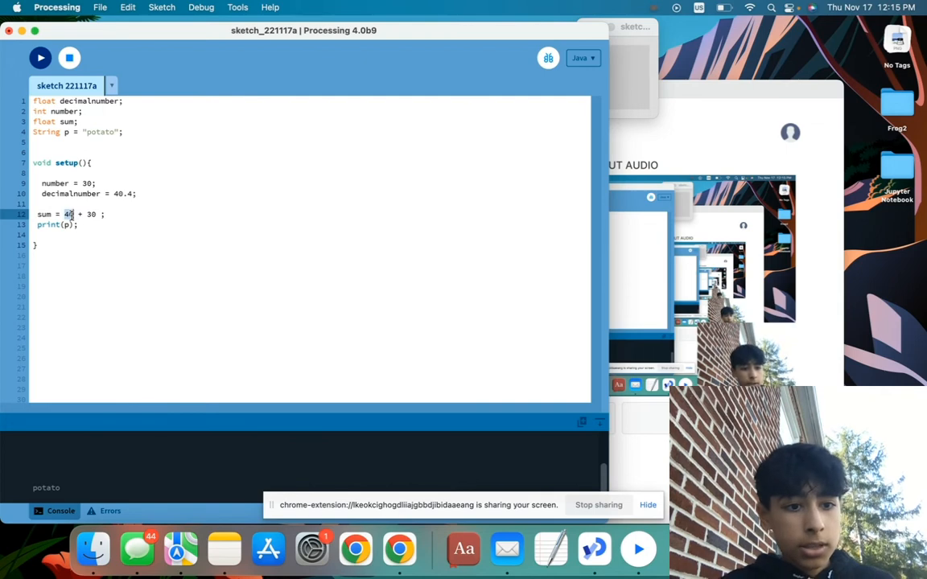
Make sum equal decimalNumber - number and rerun the sketch
{"action": "type", "text": "decimal"}
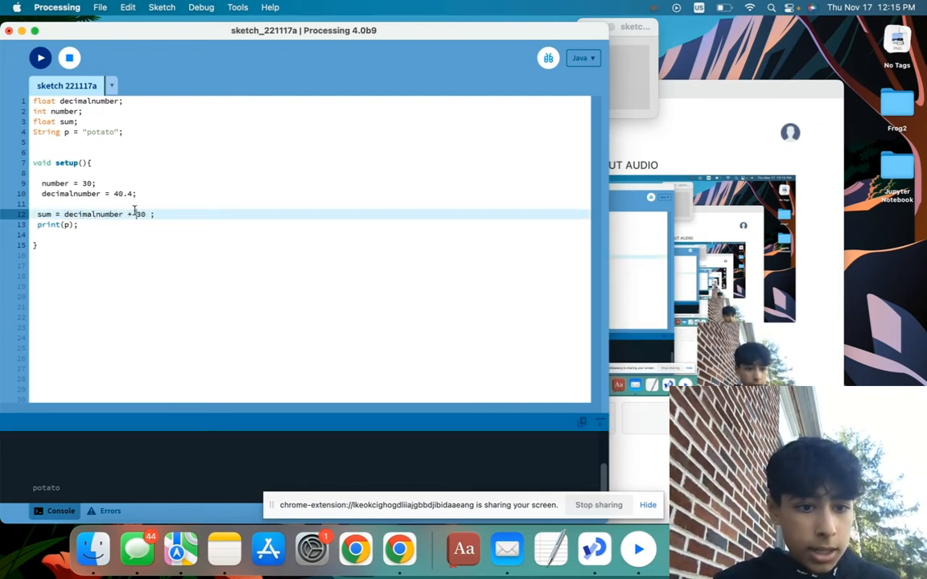
{"action": "type", "text": "number"}
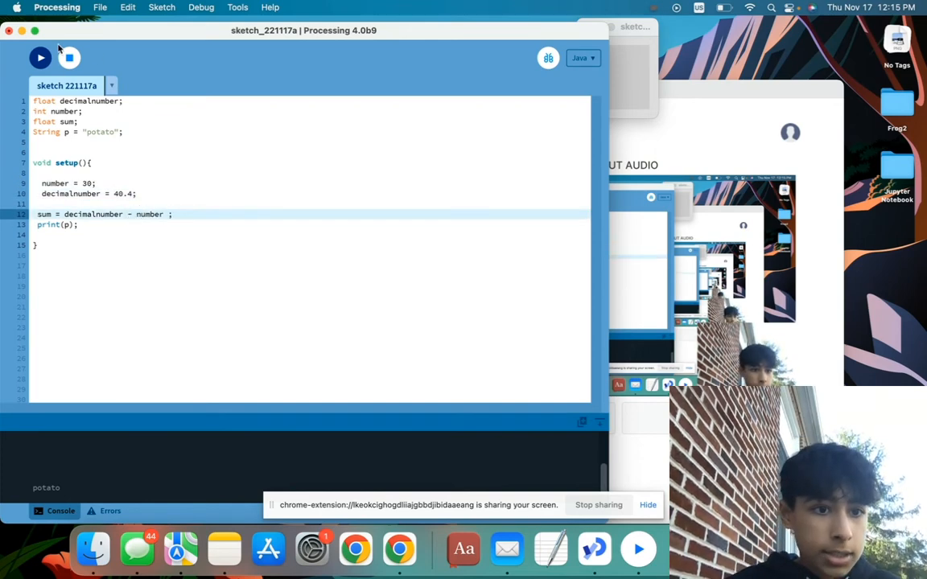
{"action": "left_click", "coordinate": [40, 58]}
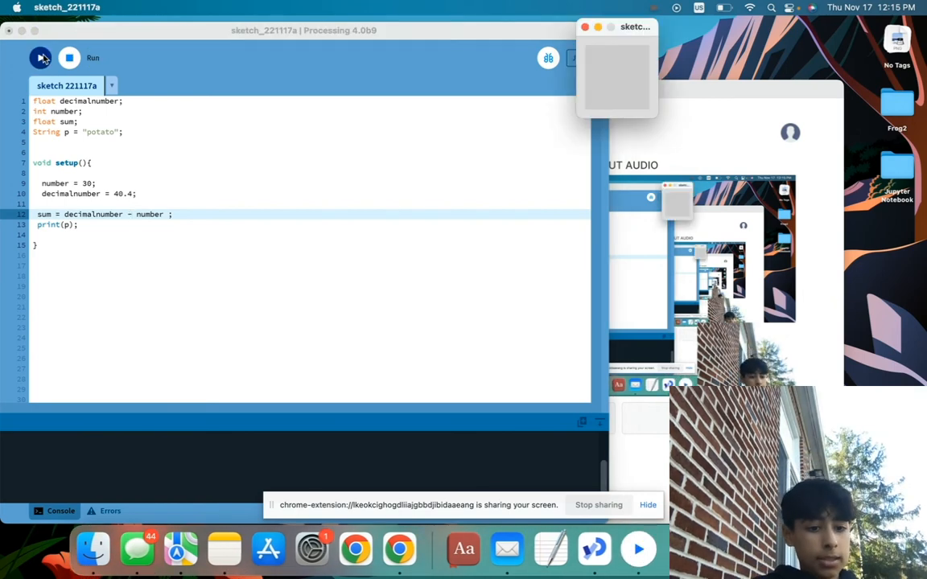
{"action": "left_click", "coordinate": [41, 58]}
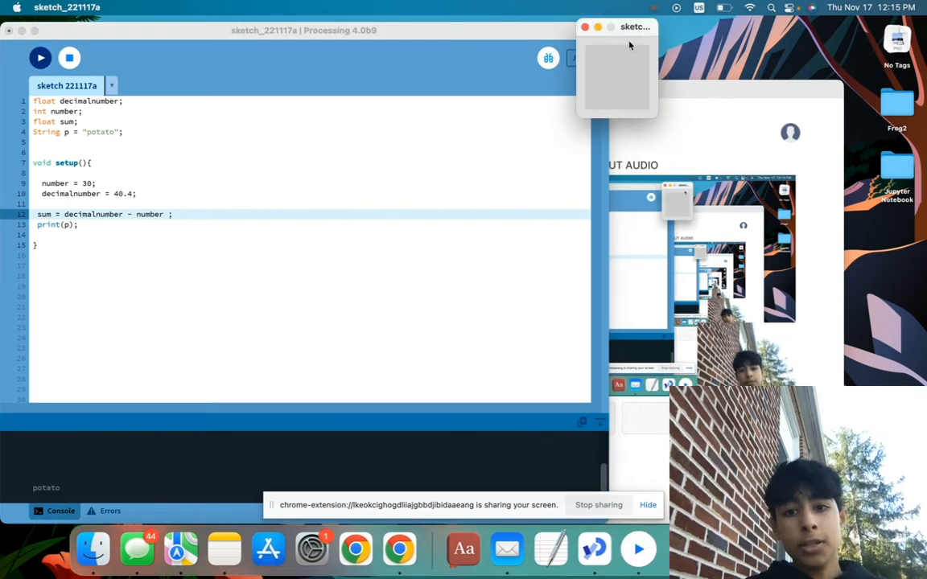